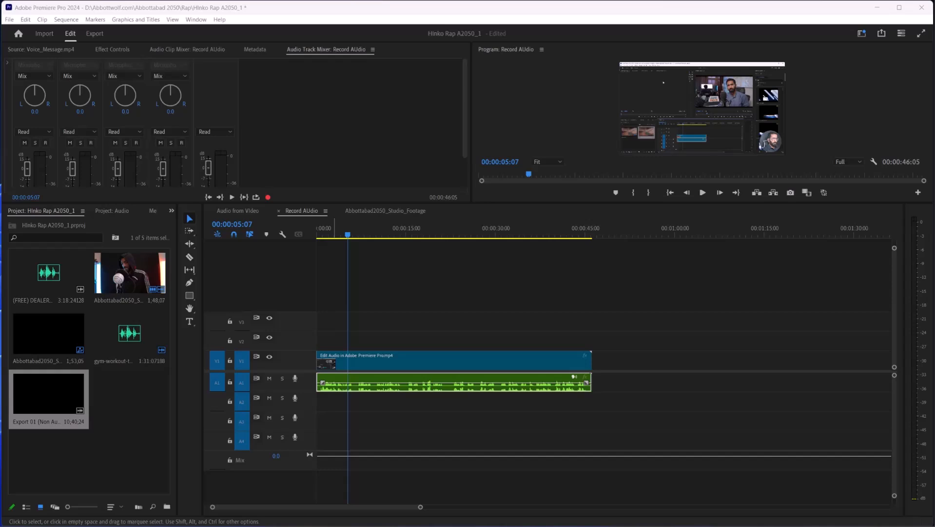
pyautogui.moveTo(462, 406)
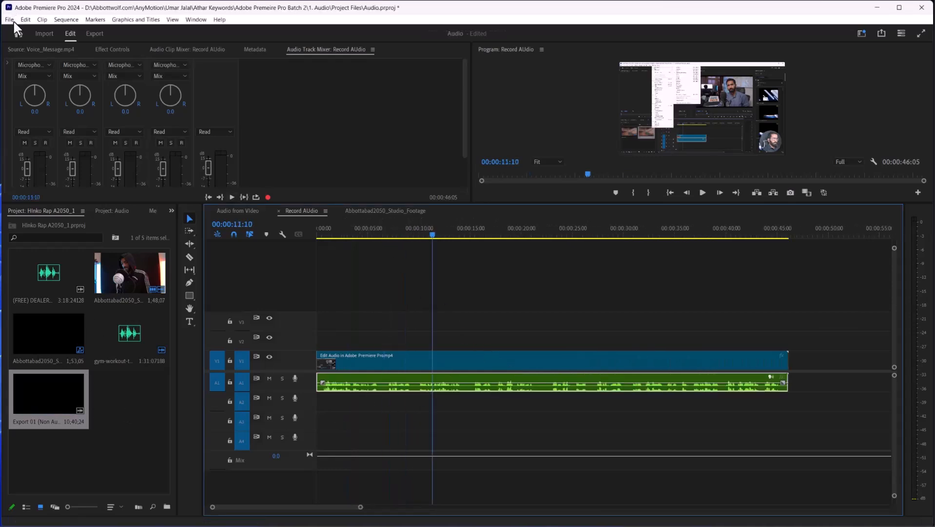
# - Create a new sequence from the HD 1080p 23.976 fps preset
pyautogui.click(8, 20)
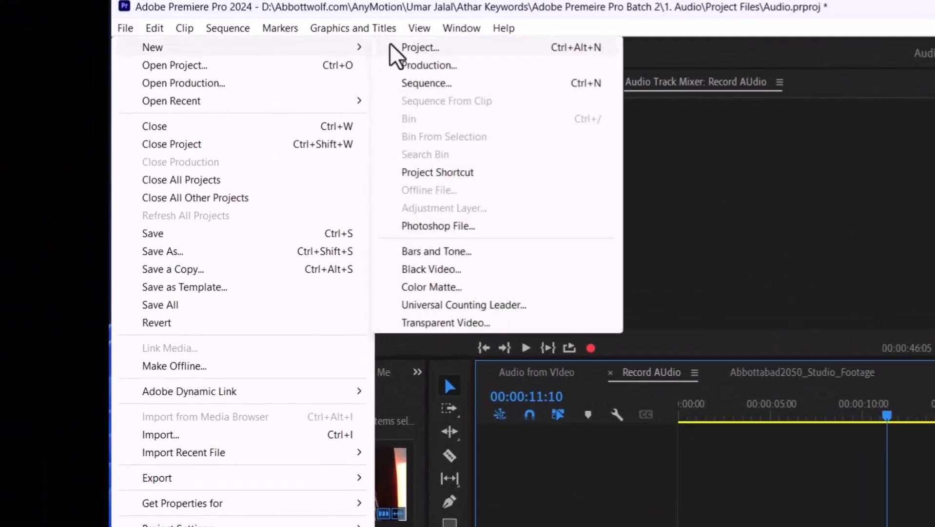
pyautogui.click(426, 83)
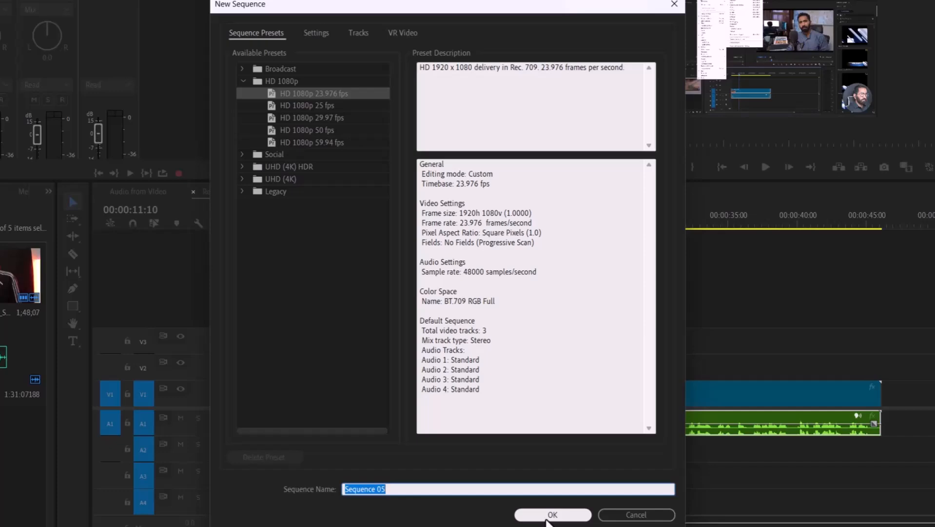
pyautogui.click(551, 514)
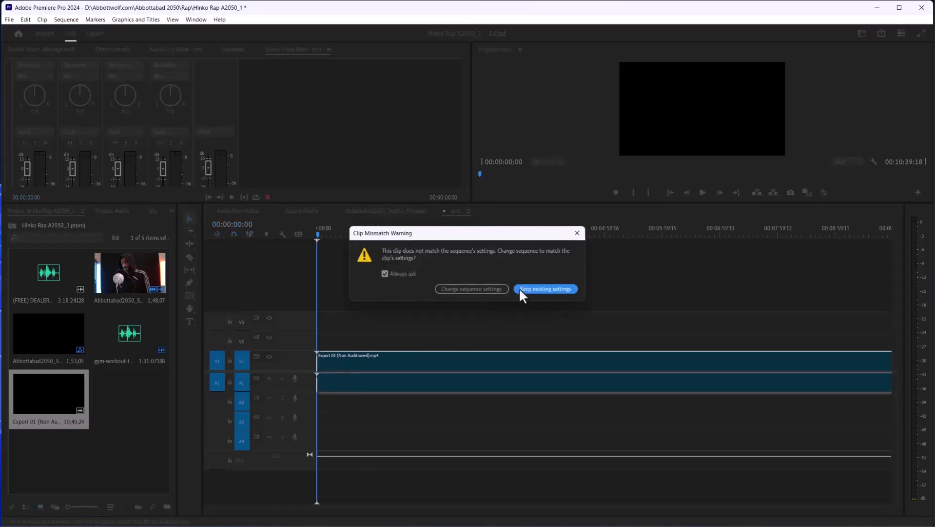
# - Keep existing sequence settings at the mismatch warning and jump to about 00;02;20
pyautogui.click(544, 288)
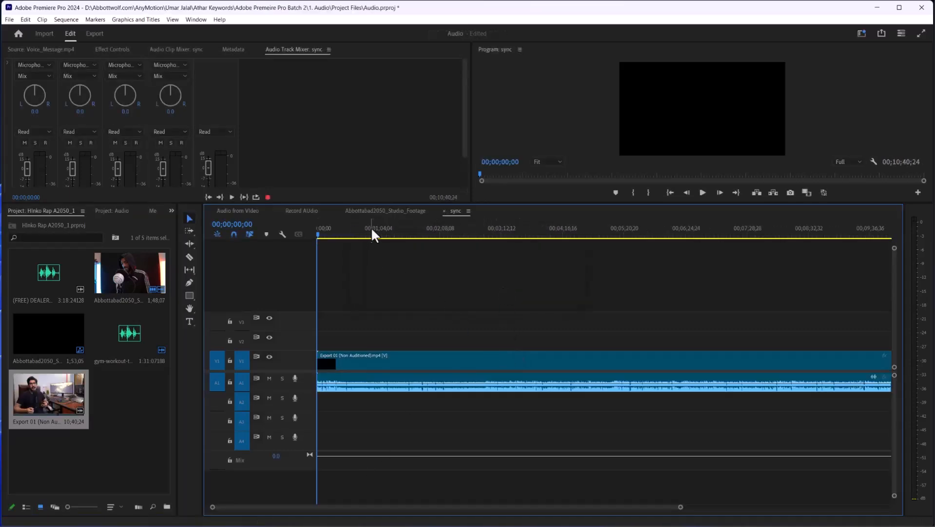
pyautogui.click(524, 234)
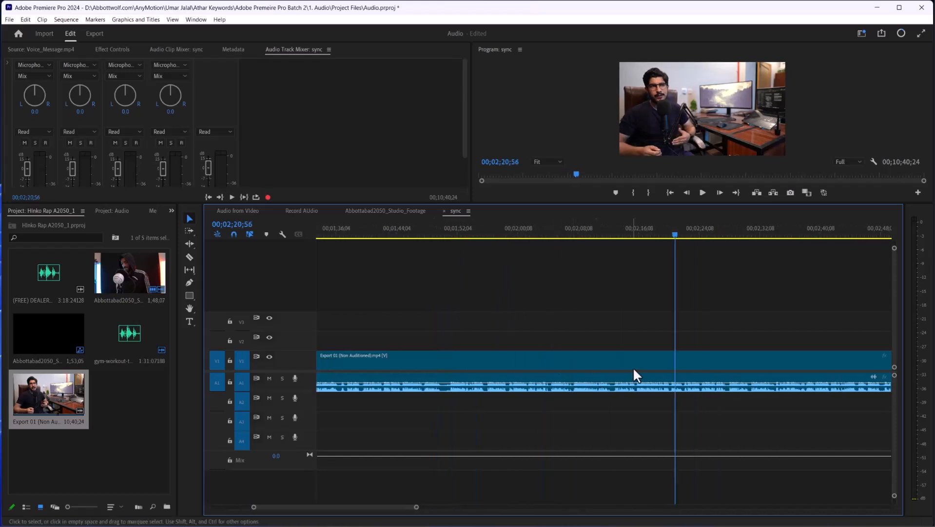
pyautogui.moveTo(920, 445)
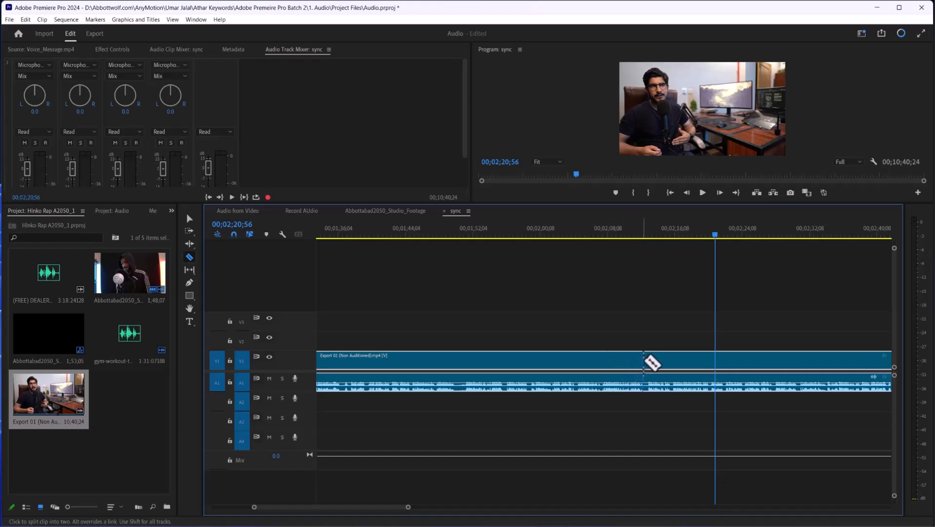
# - Razor the Export 01 clip to leave a roughly 3.5-second piece at the start
pyautogui.click(643, 360)
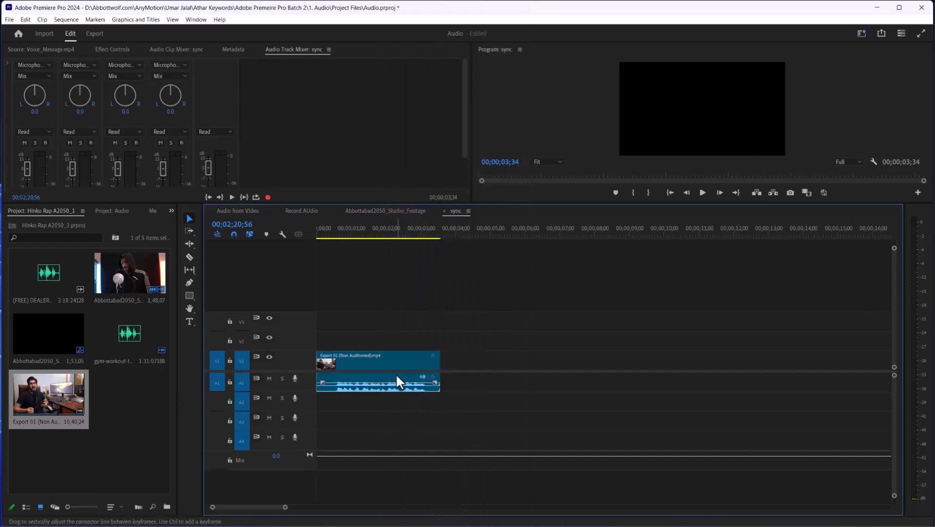
# - Select the clip's audio on track A1 for duplicating onto A2
pyautogui.click(378, 384)
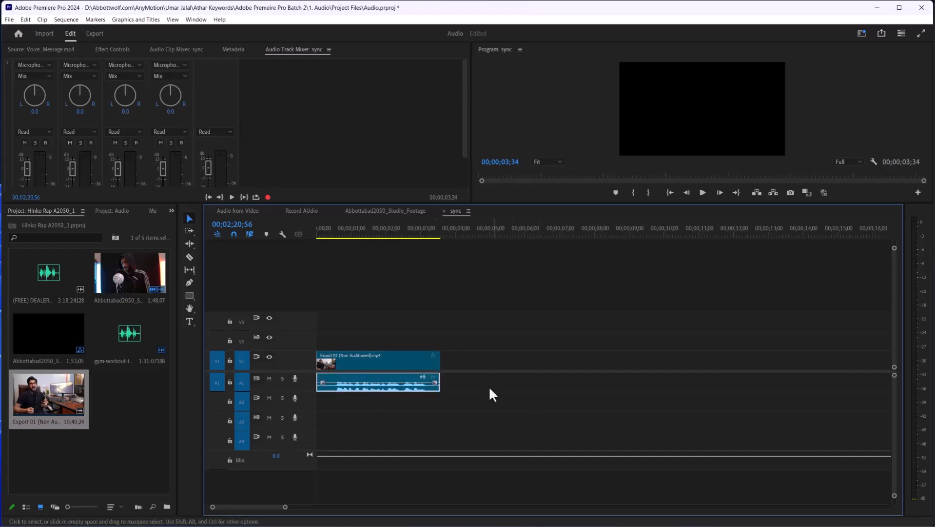
pyautogui.moveTo(417, 424)
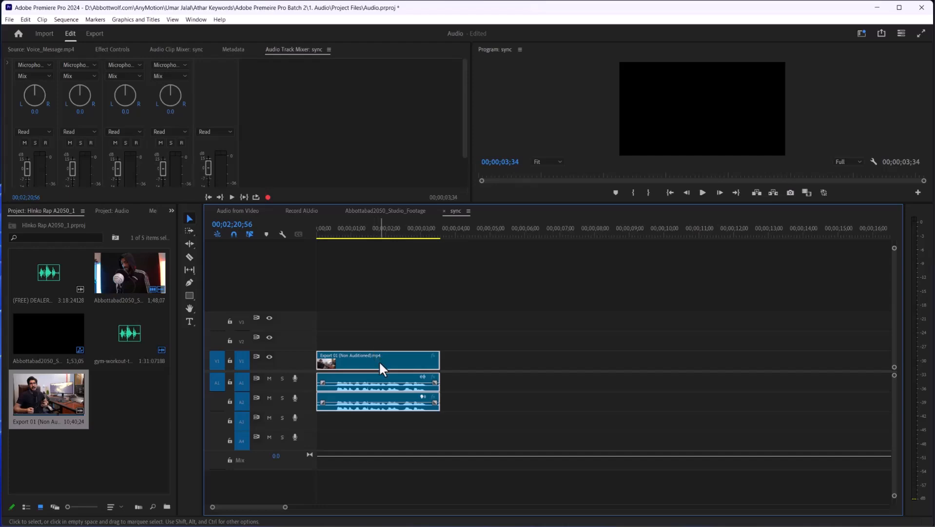
# - Synchronize the selected video clip with both audio tracks via Synchronize Clips
pyautogui.rightClick(381, 367)
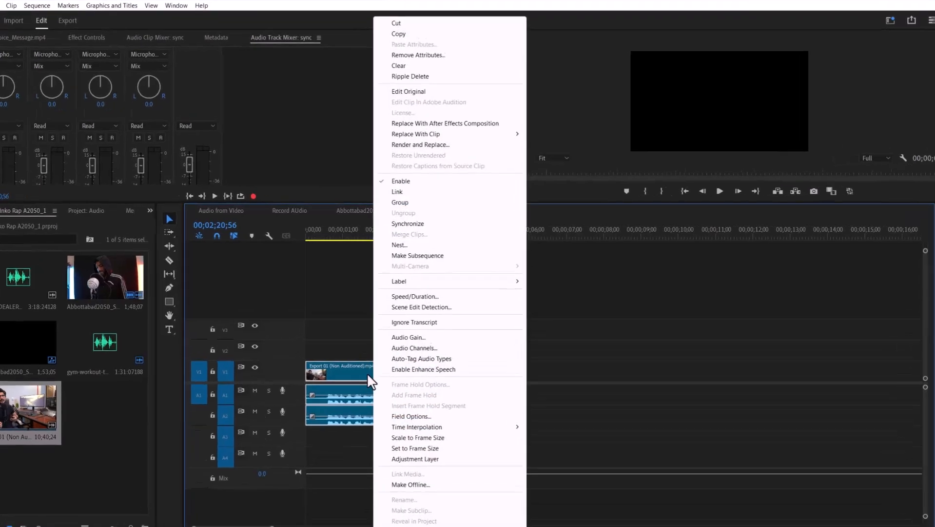
pyautogui.click(408, 224)
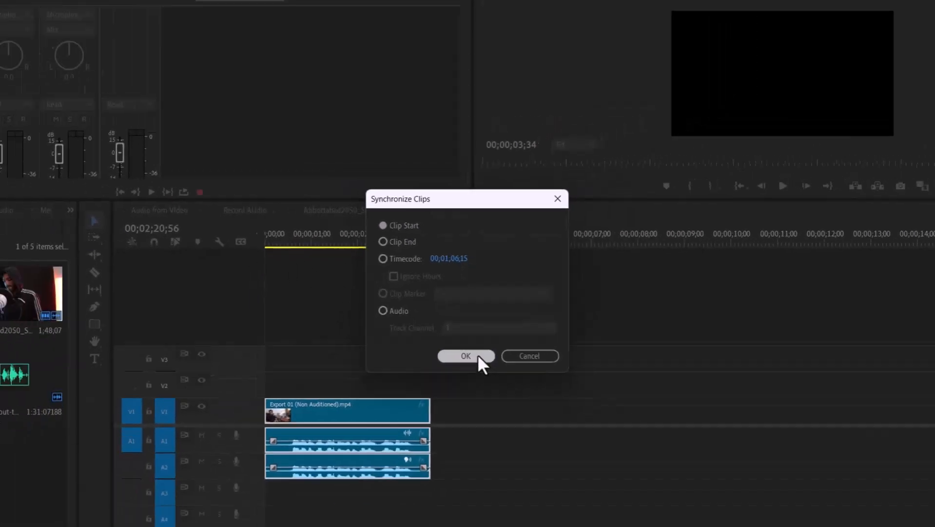
pyautogui.click(465, 355)
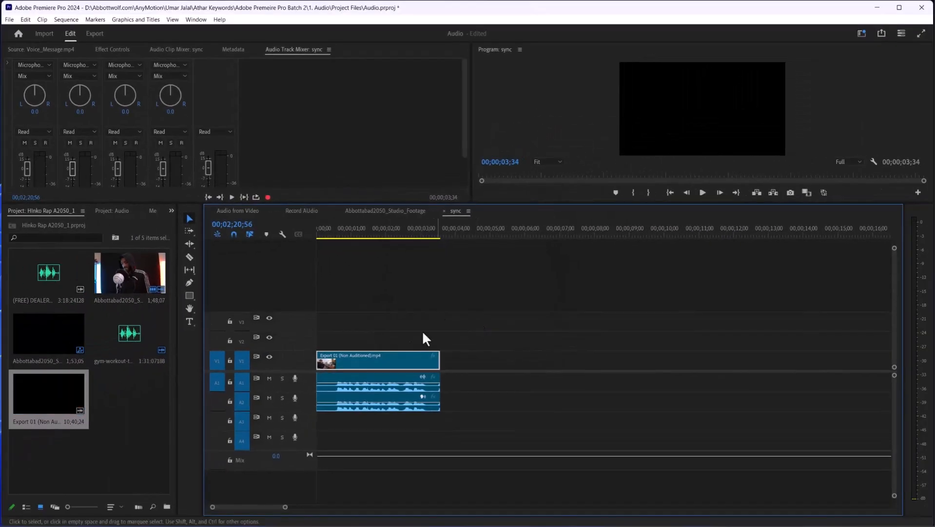